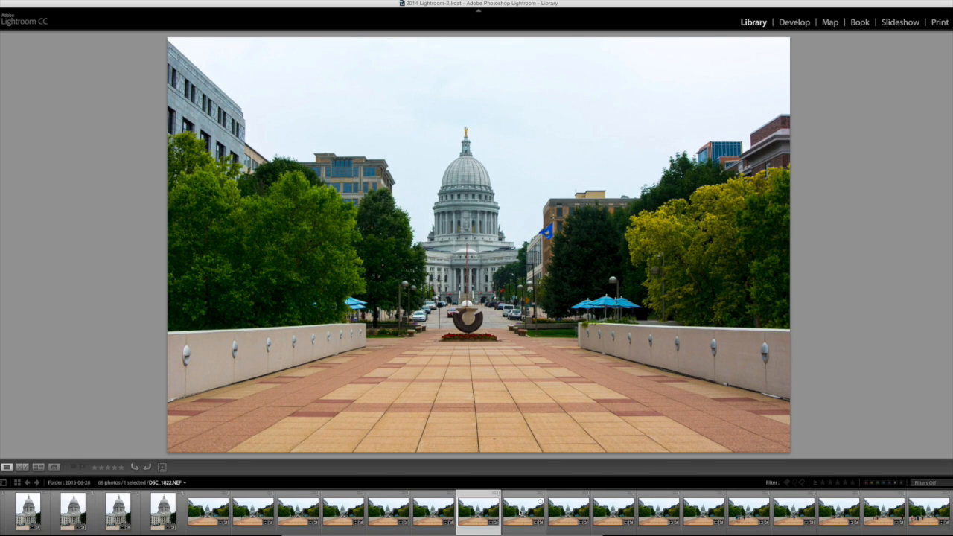
Step through two original walkway frames in the filmstrip to show passersby crossing the plaza.
left_click(479, 521)
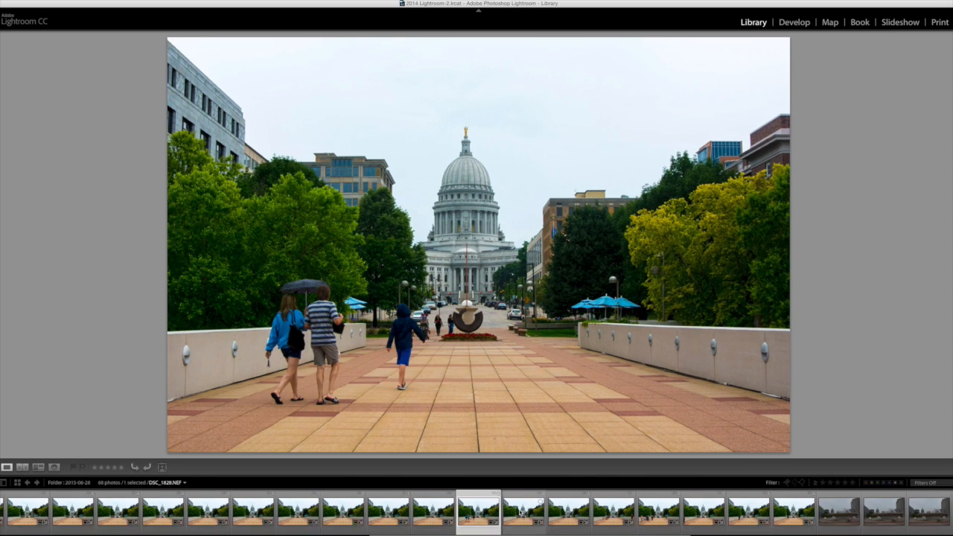
left_click(522, 521)
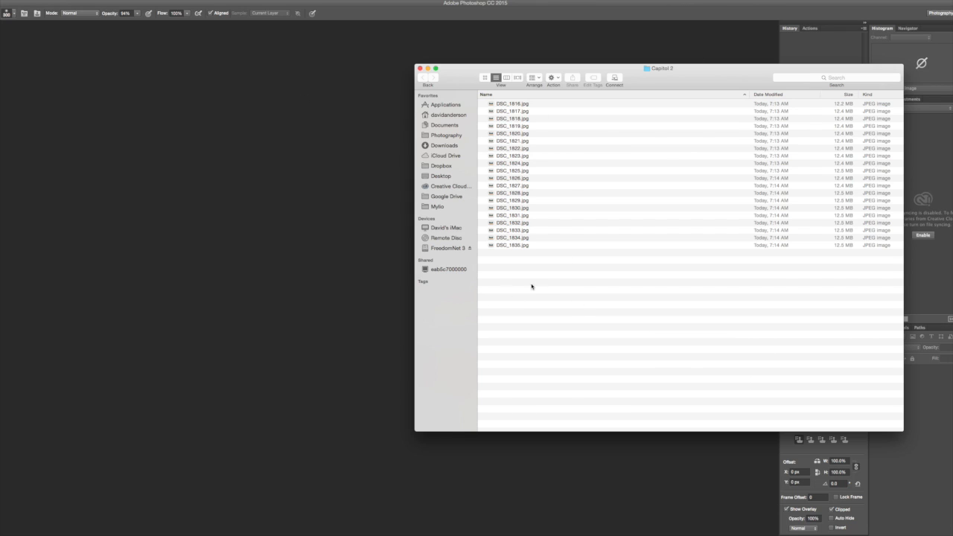
mouse_move(570, 282)
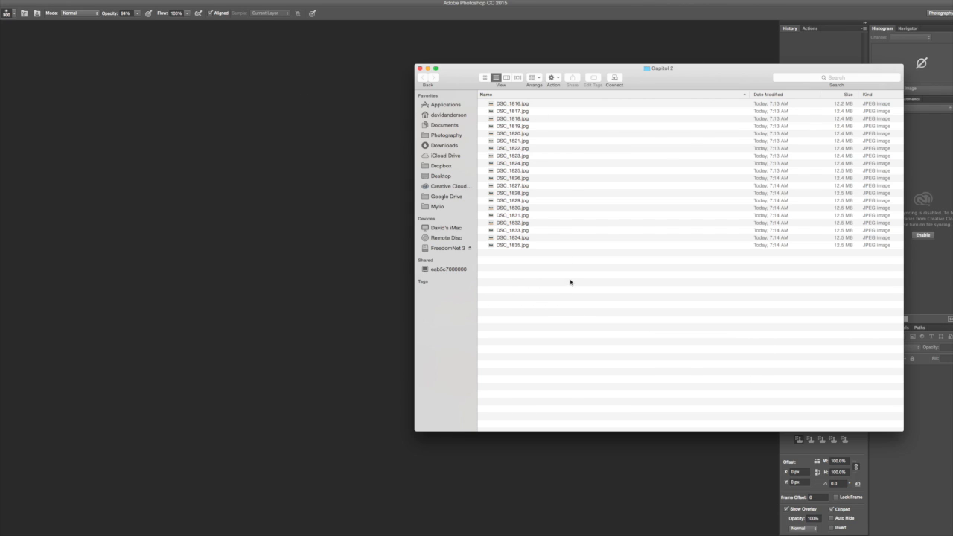
mouse_move(572, 280)
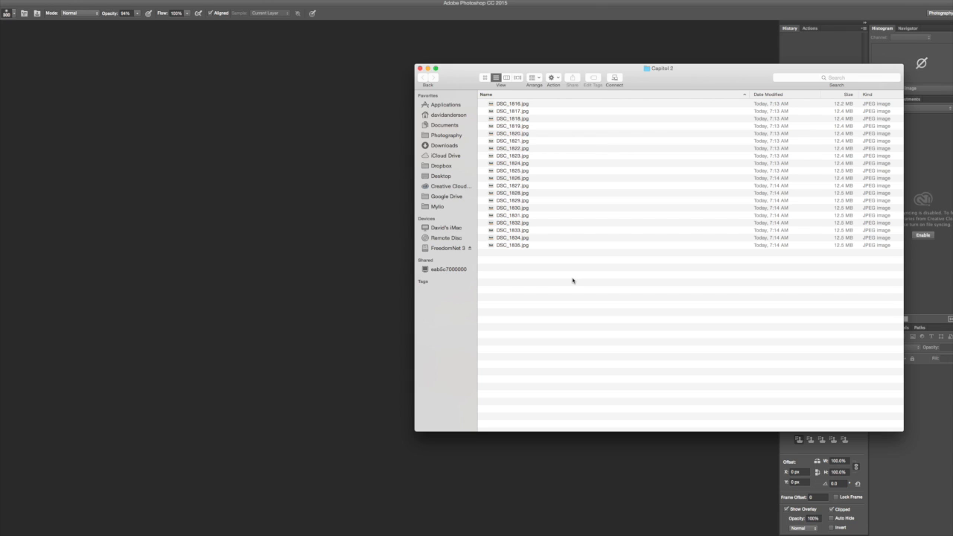
mouse_move(856, 223)
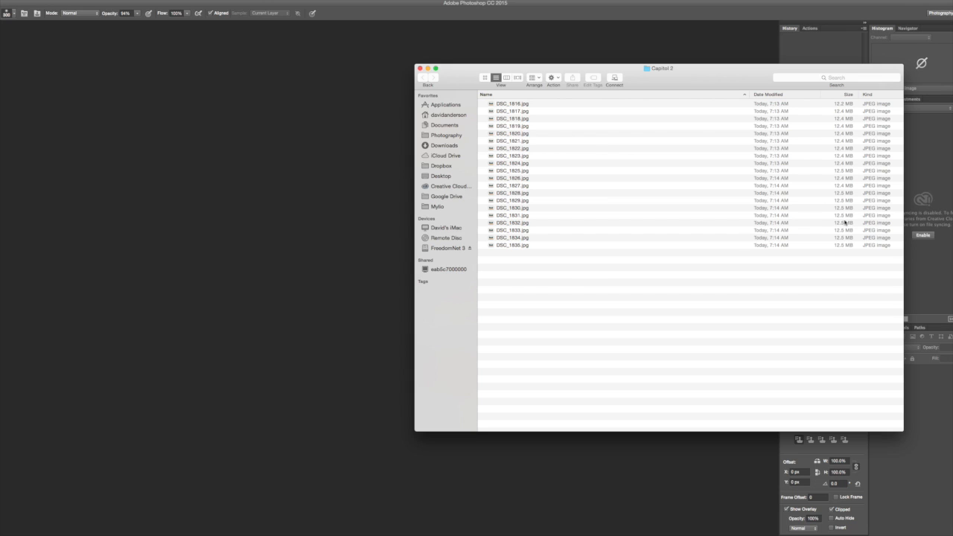
mouse_move(721, 288)
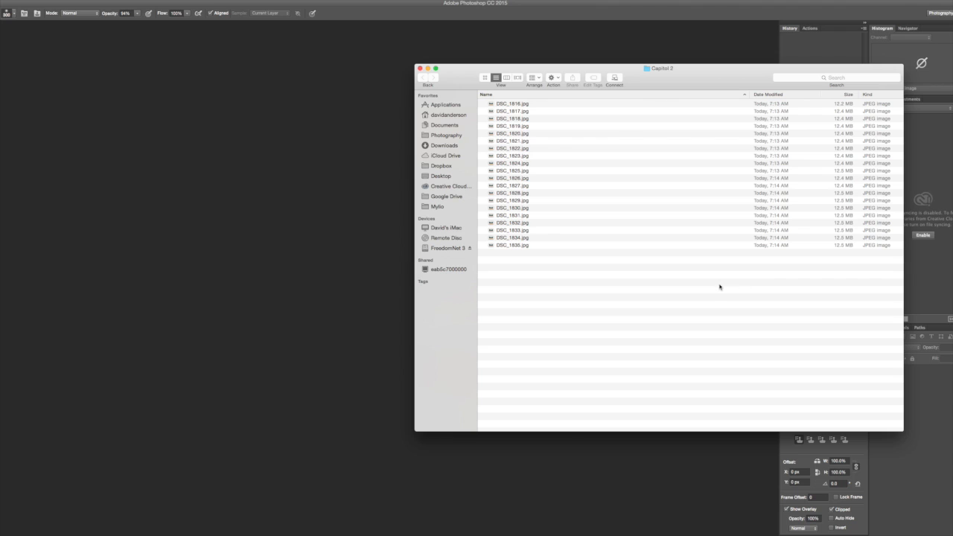
mouse_move(708, 283)
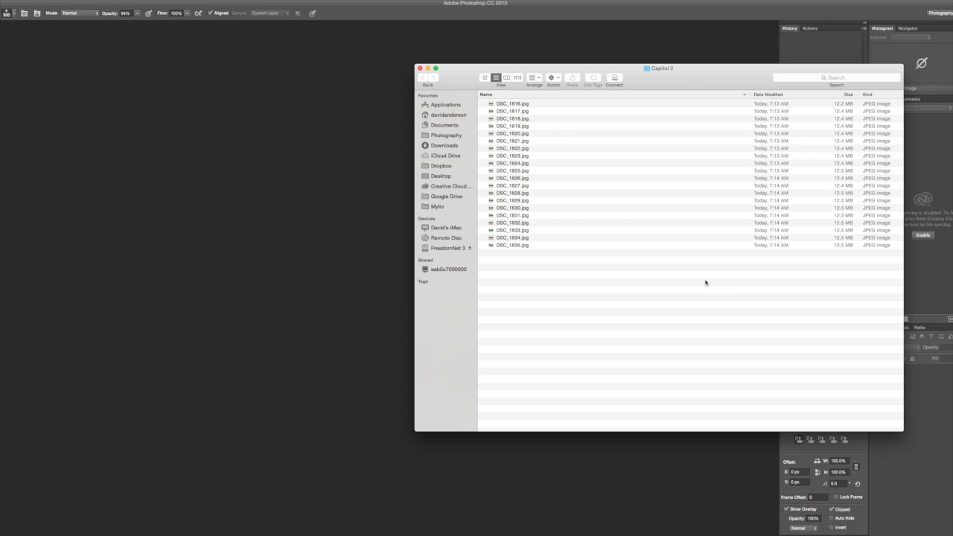
mouse_move(697, 280)
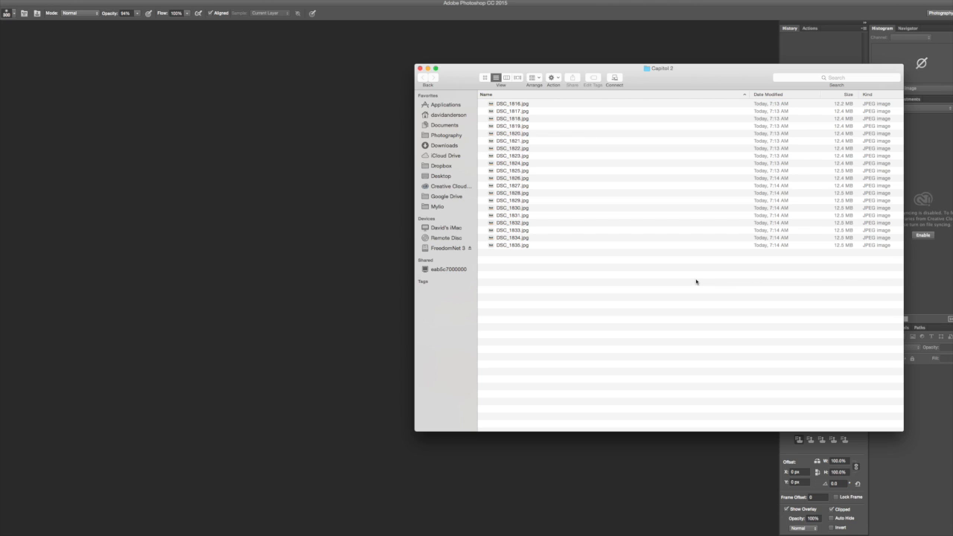
mouse_move(425, 72)
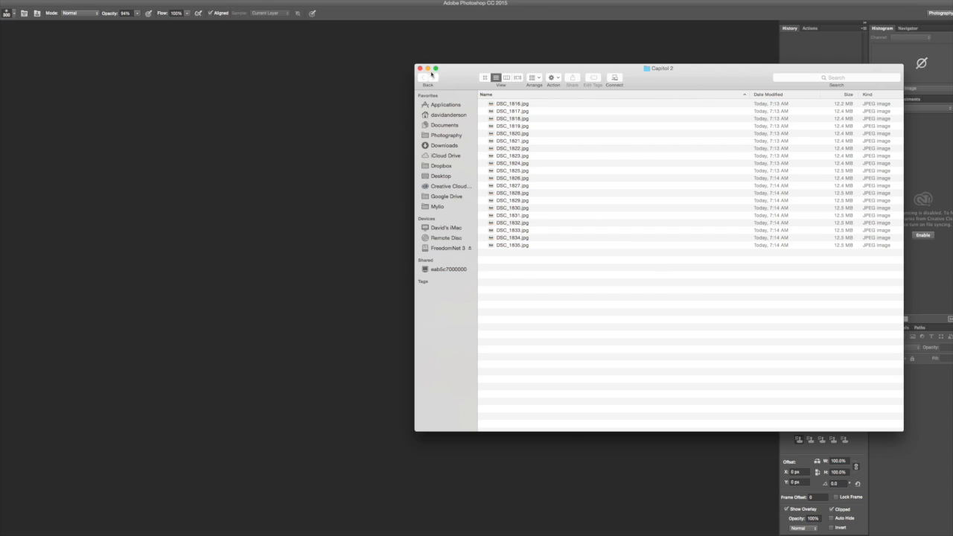
Close the Capitol 2 folder window after reviewing its exported DSC JPEG files.
left_click(429, 70)
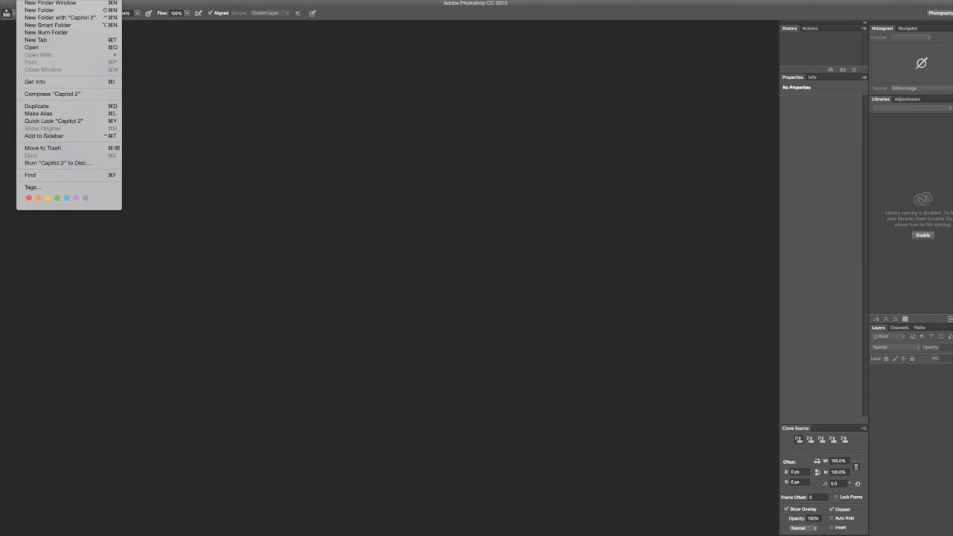
mouse_move(37, 77)
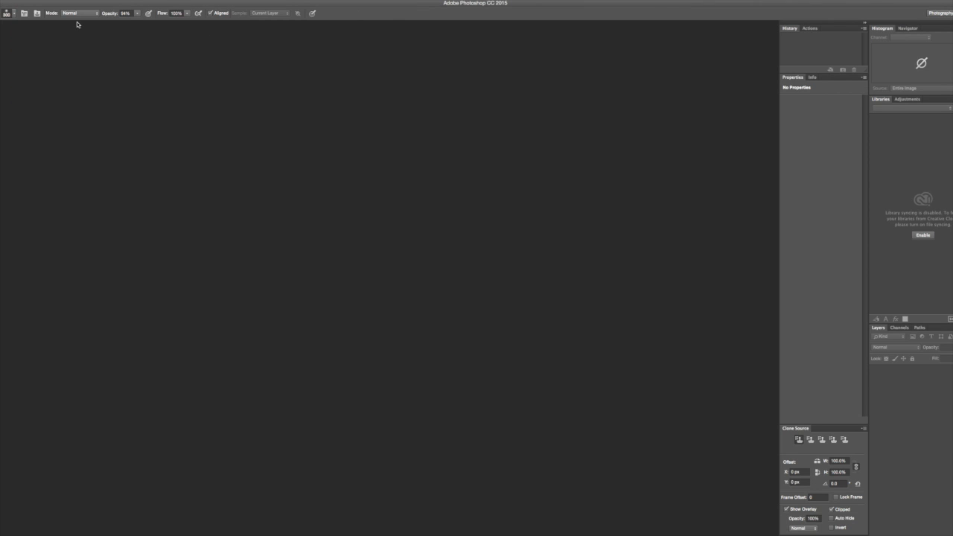
Bring up the Image Statistics stacking tool from File > Scripts > Statistics.
left_click(15, 6)
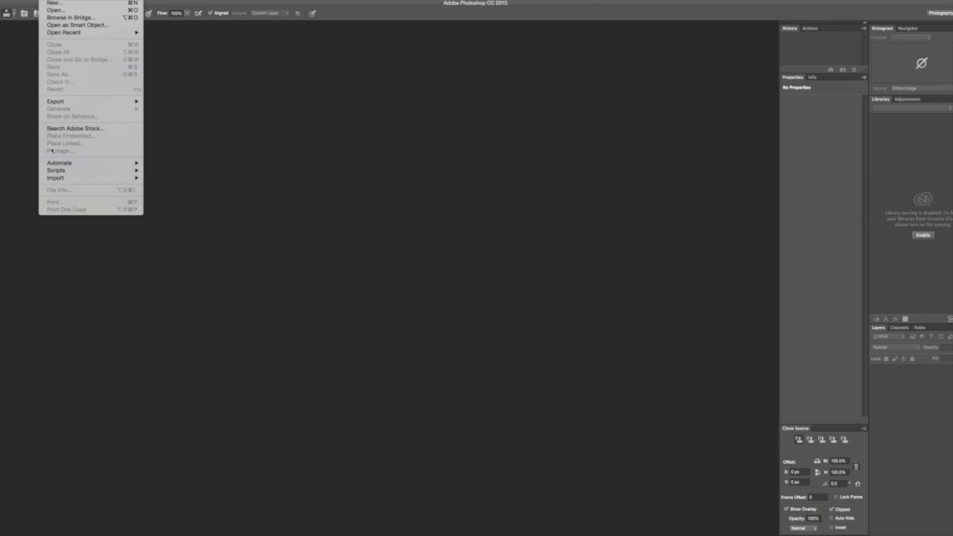
mouse_move(55, 170)
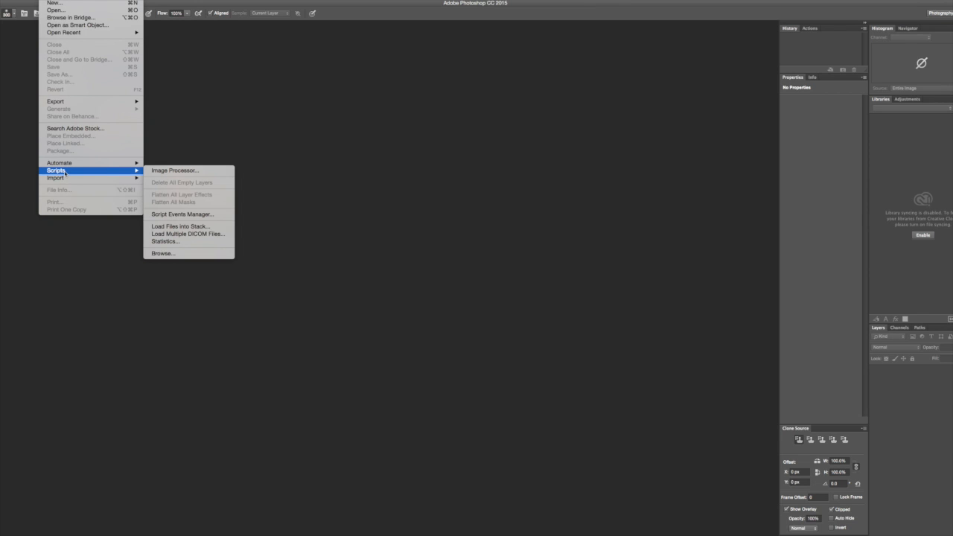
mouse_move(173, 241)
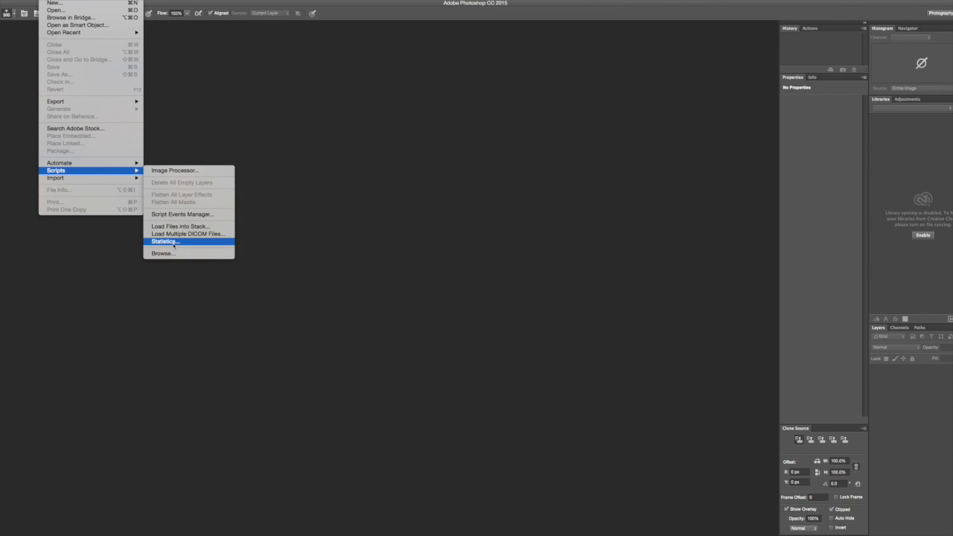
left_click(166, 241)
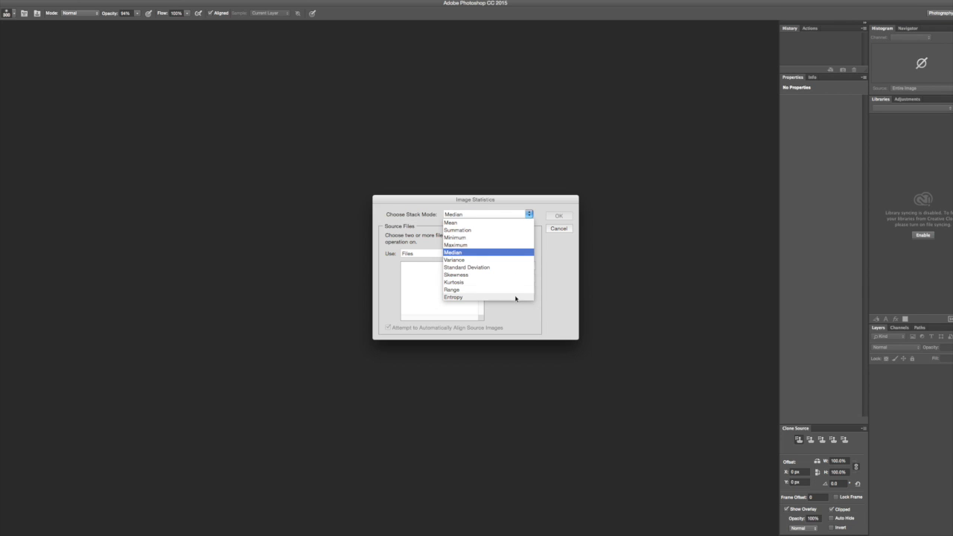
mouse_move(503, 253)
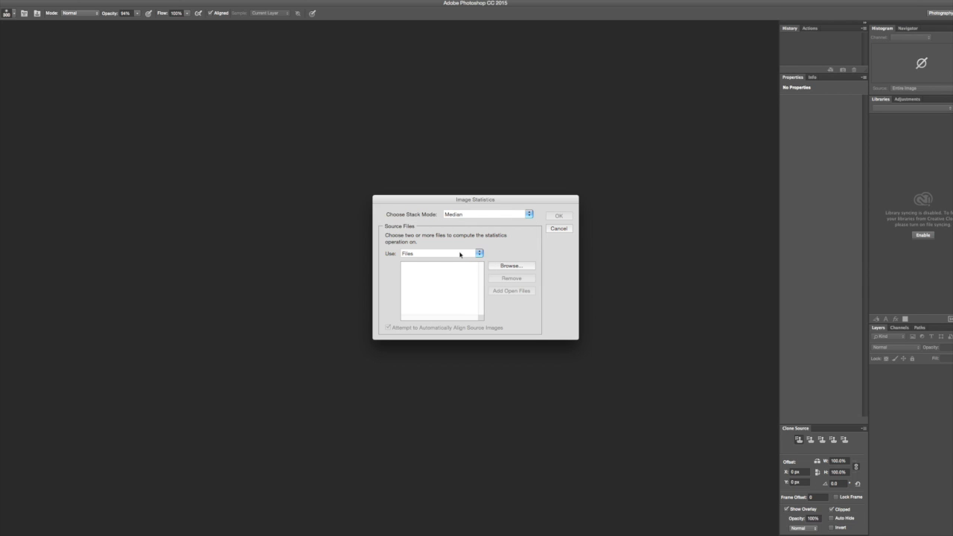
mouse_move(462, 239)
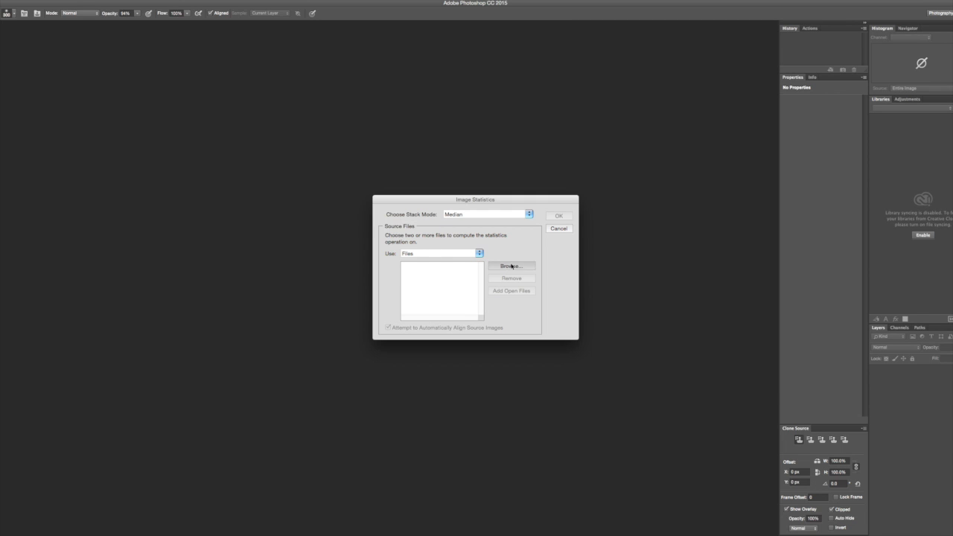
Load all the Capitol walkway JPEGs from the folder as stack source images.
left_click(511, 265)
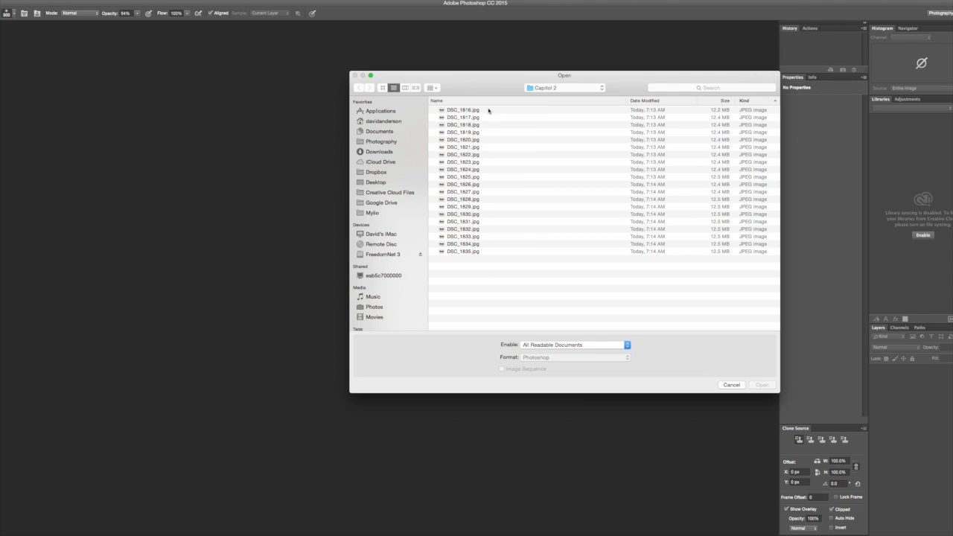
mouse_move(508, 274)
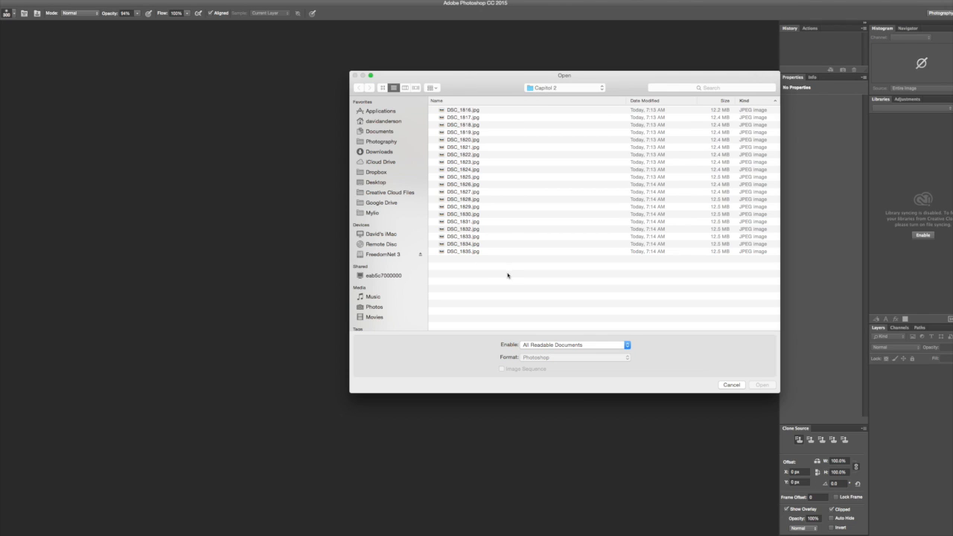
mouse_move(655, 340)
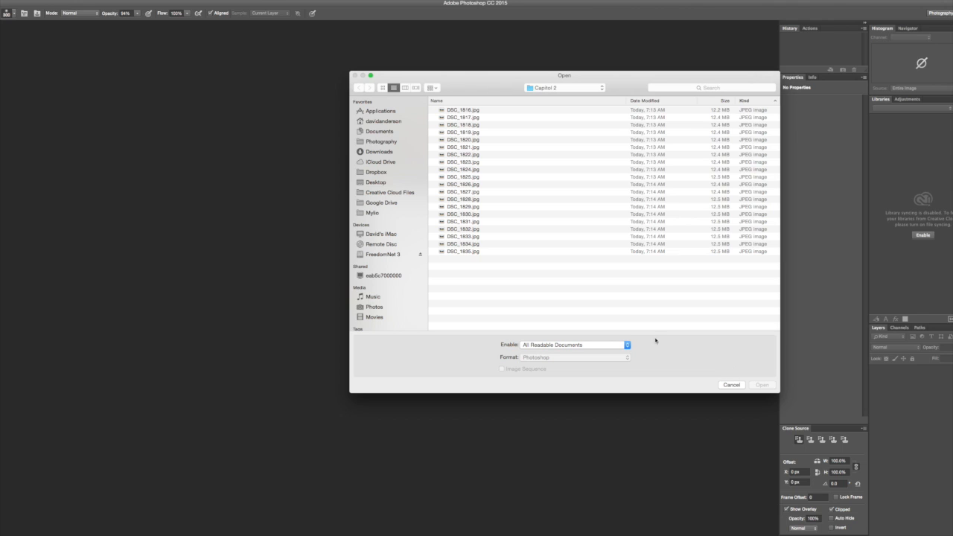
left_click(459, 111)
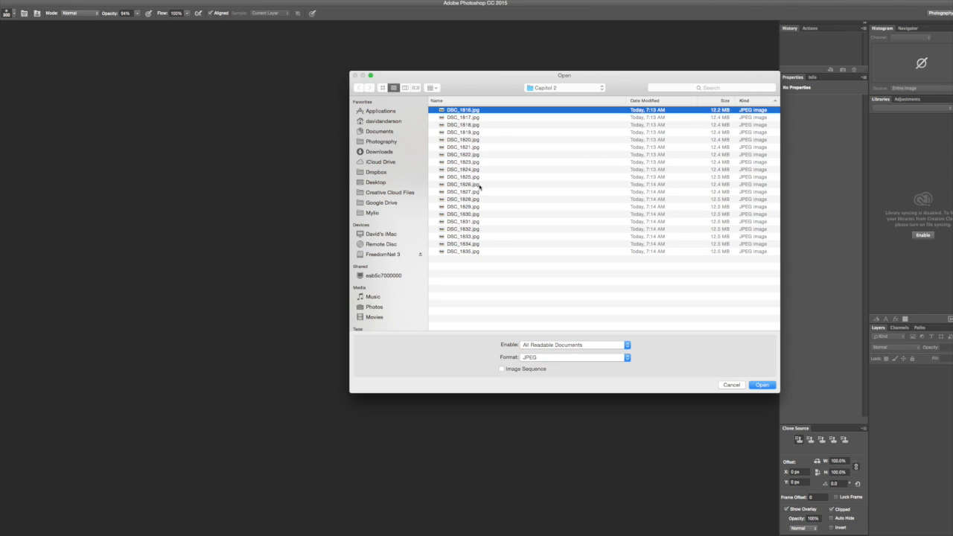
left_click(461, 250)
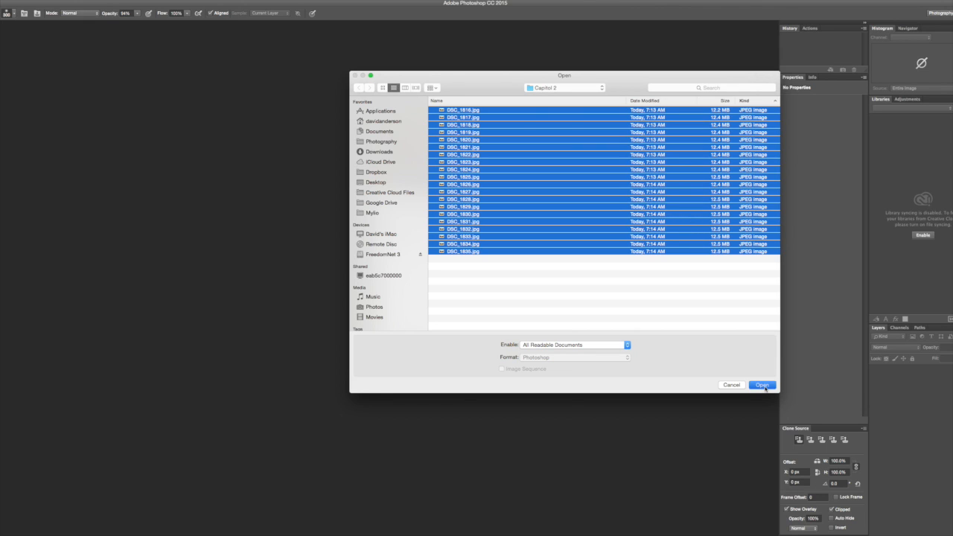
left_click(763, 384)
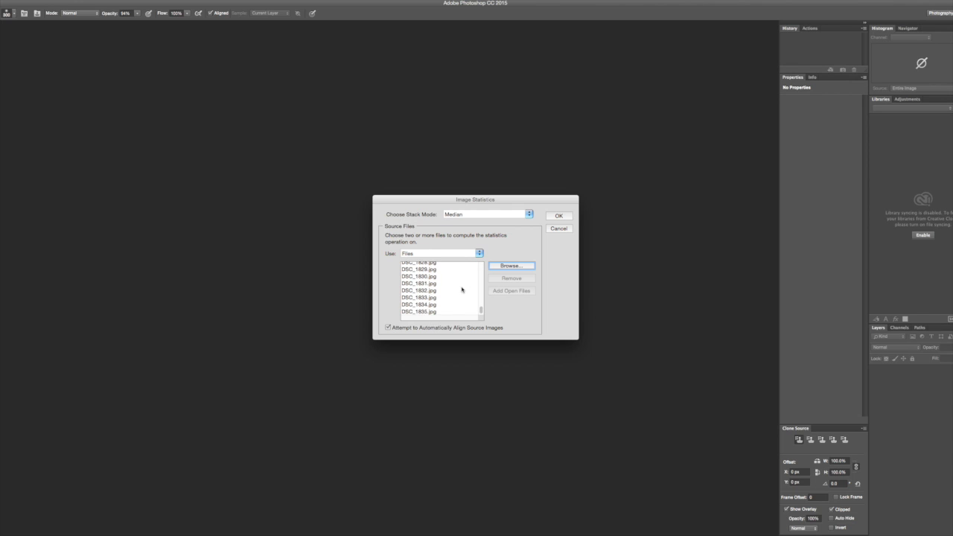
mouse_move(460, 302)
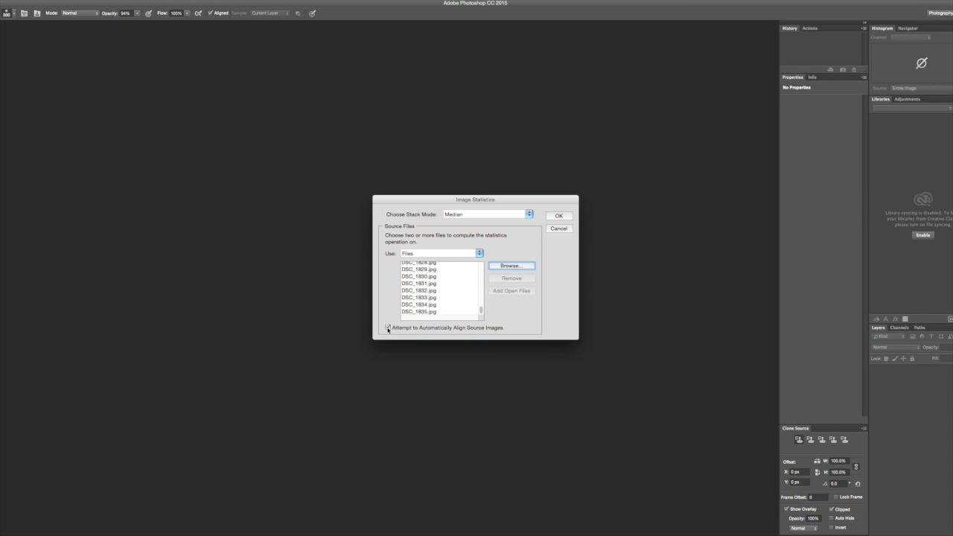
Enable automatic alignment of the source images and run the median stack.
left_click(389, 327)
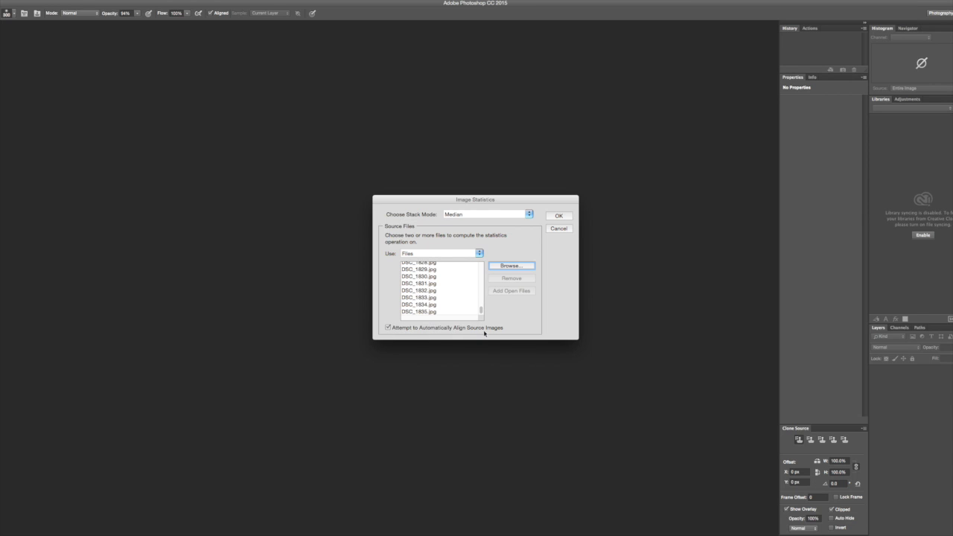
mouse_move(486, 383)
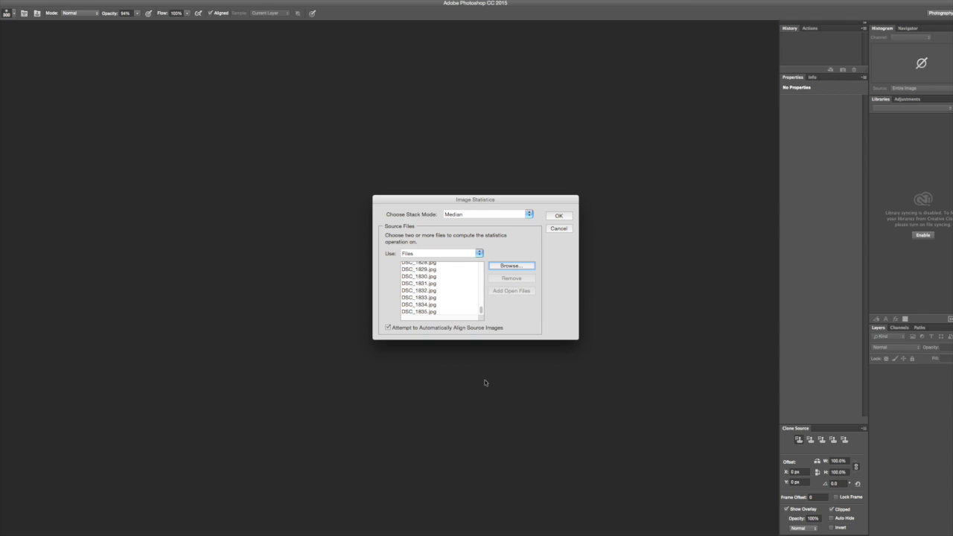
mouse_move(486, 365)
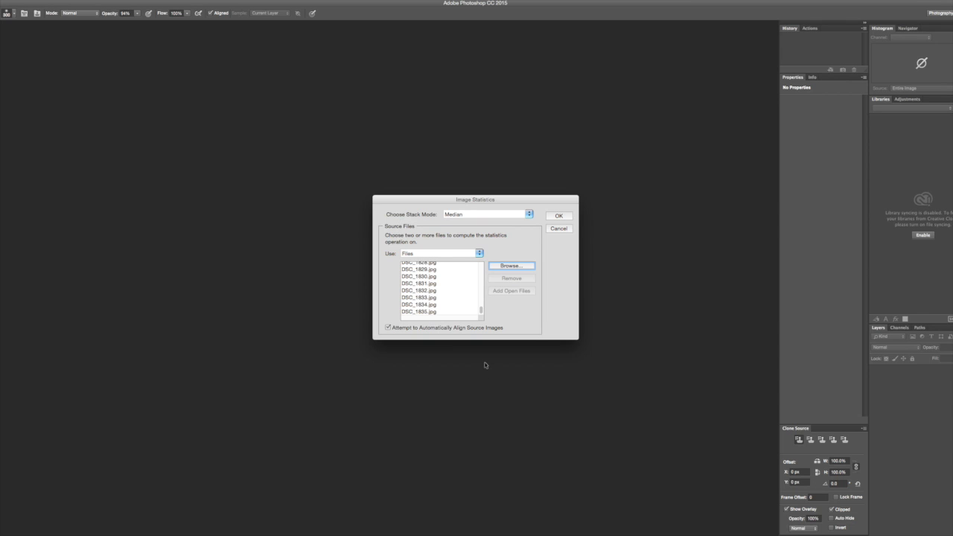
mouse_move(491, 369)
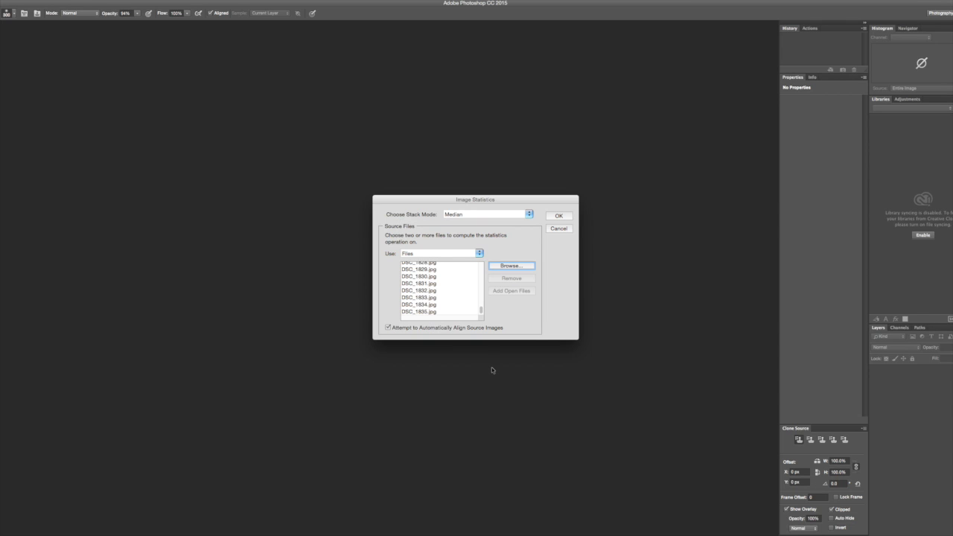
mouse_move(608, 226)
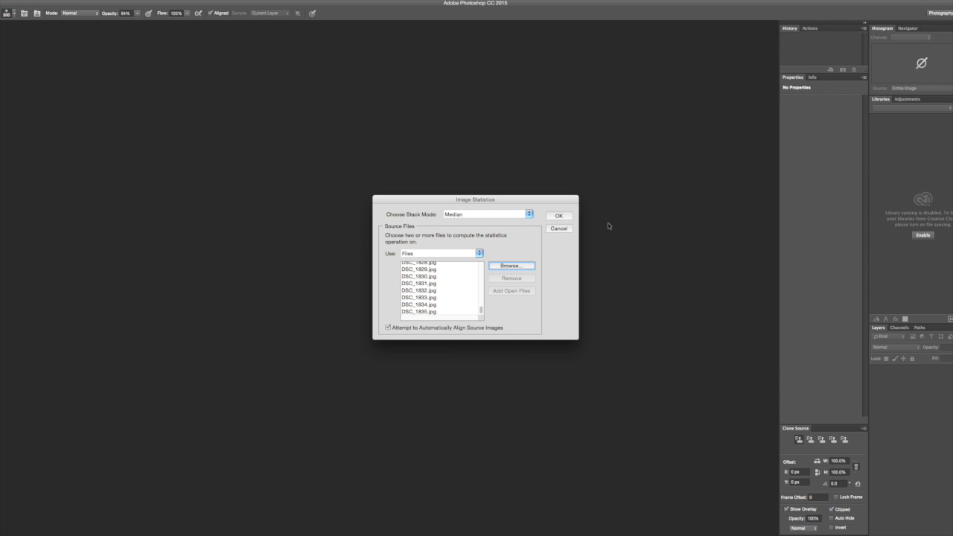
left_click(559, 215)
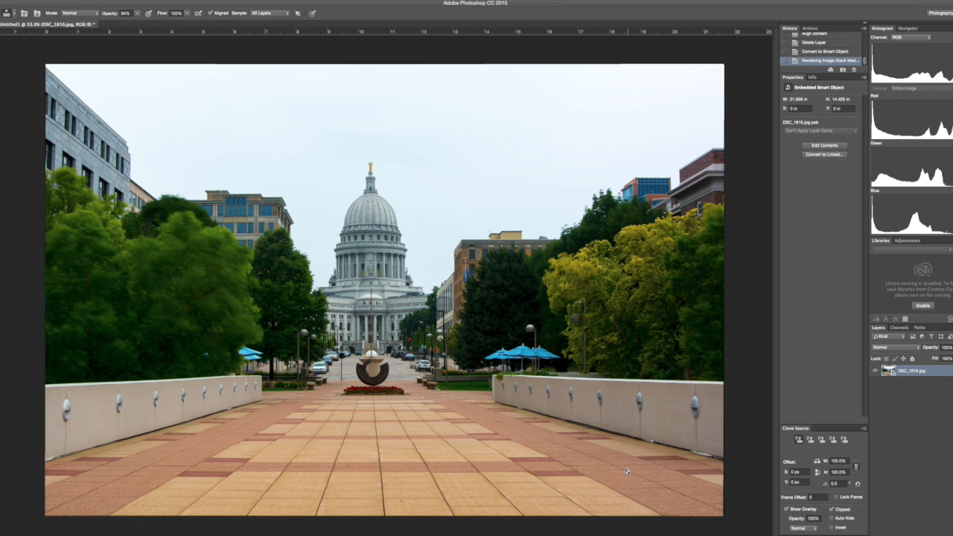
mouse_move(623, 474)
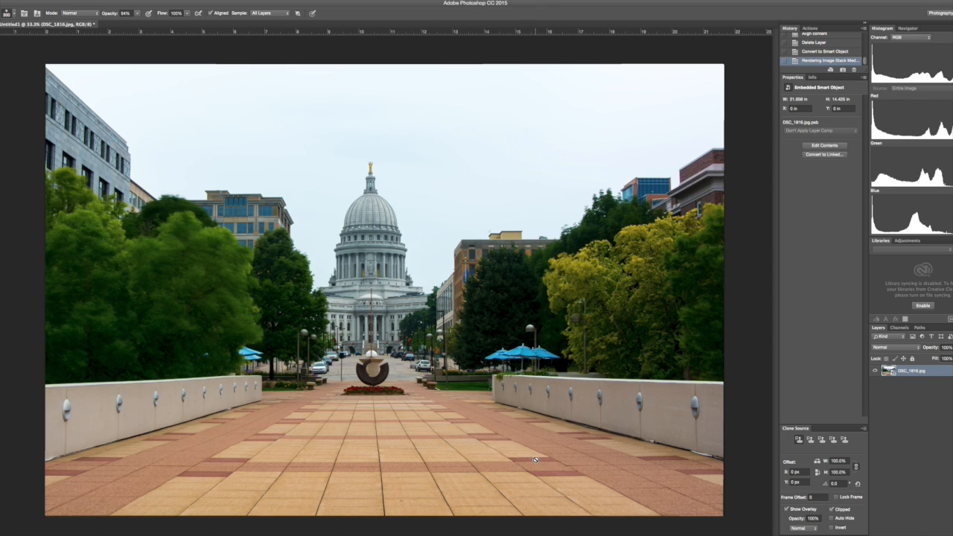
mouse_move(456, 328)
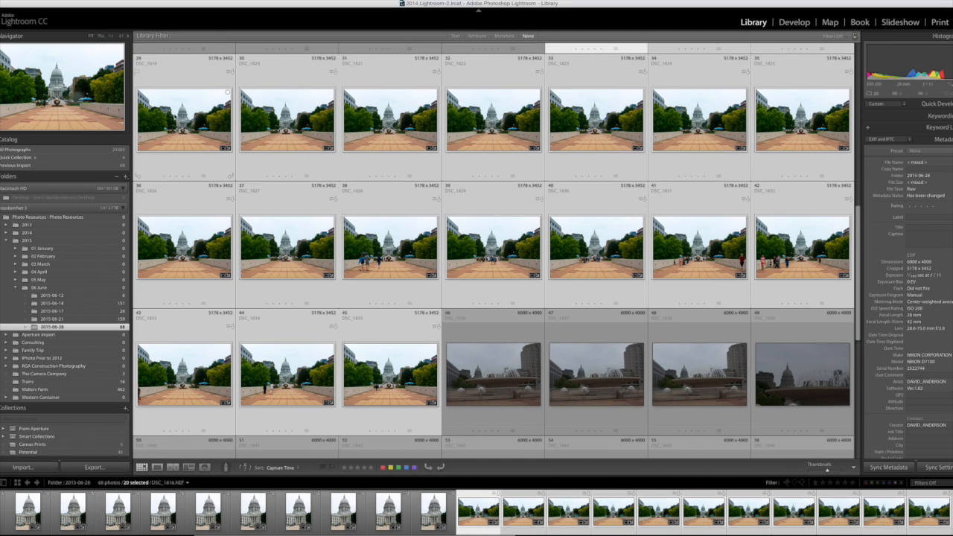
Show an original Capitol walkway shot large in Loupe view for comparison.
double_click(183, 120)
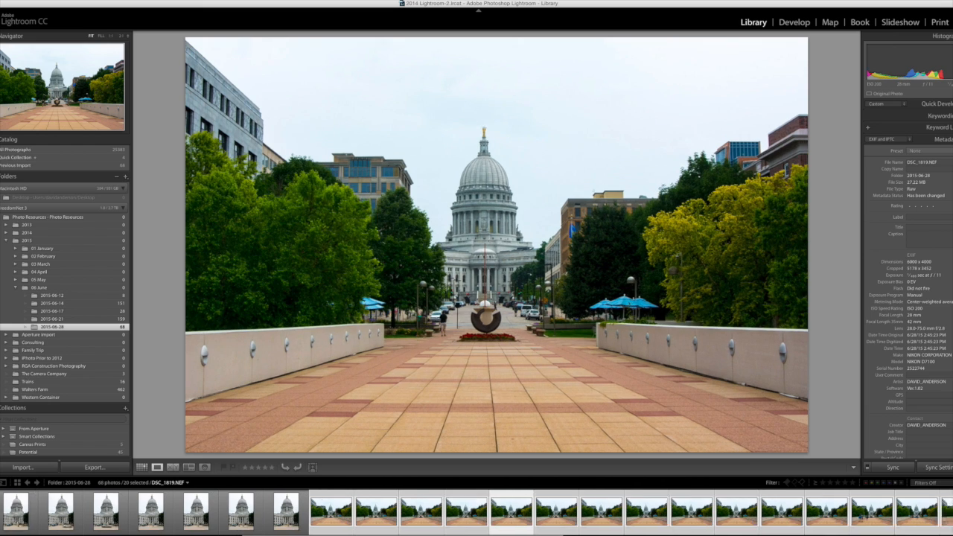